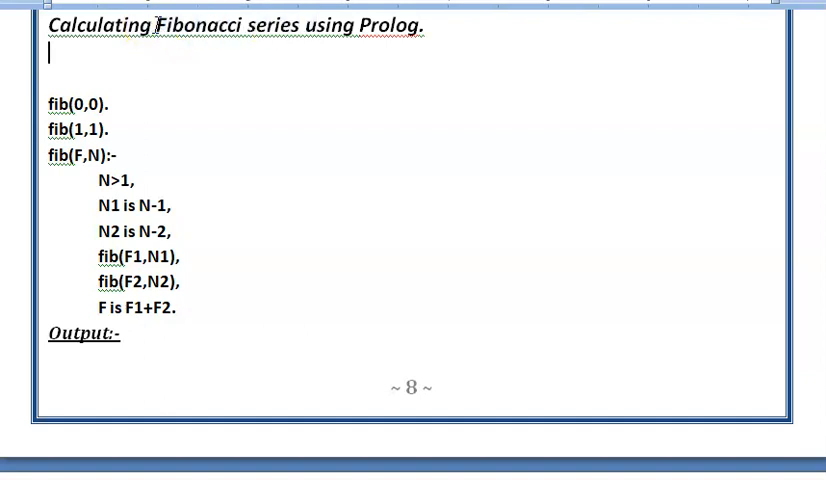
Type the Fibonacci value rows 0 0, 1 1, 2 1, 3 2 and 3 below the title
{"action": "type", "text": "0"}
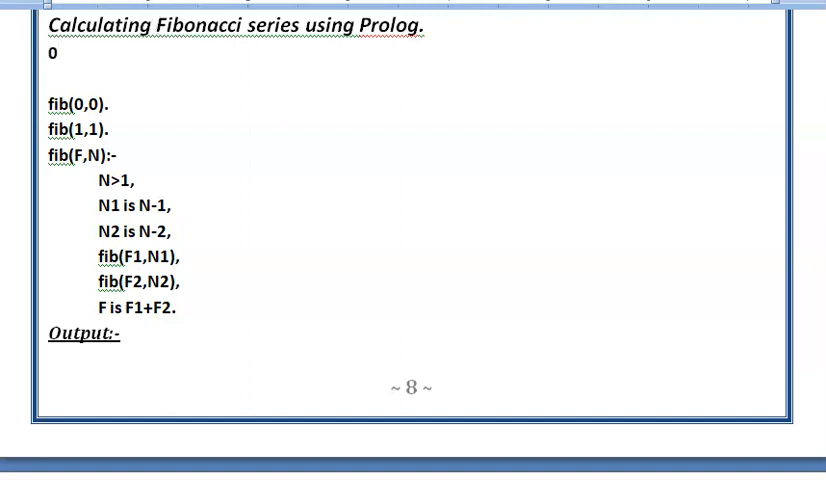
{"action": "type", "text": "0"}
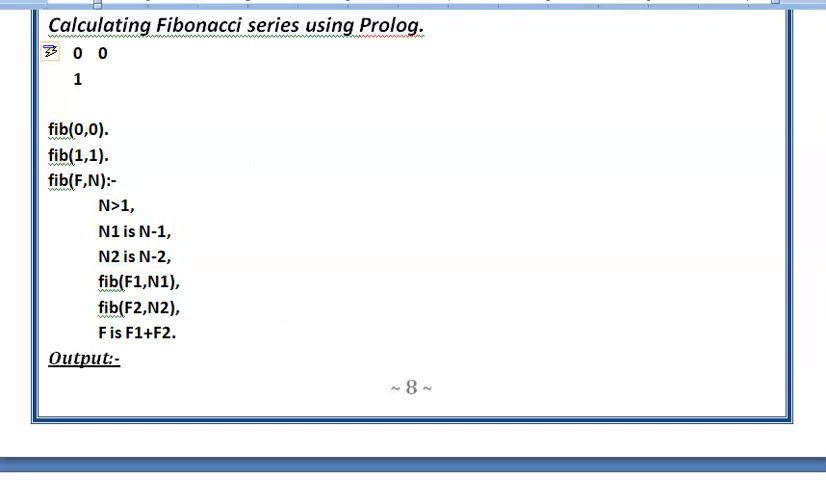
{"action": "type", "text": "1"}
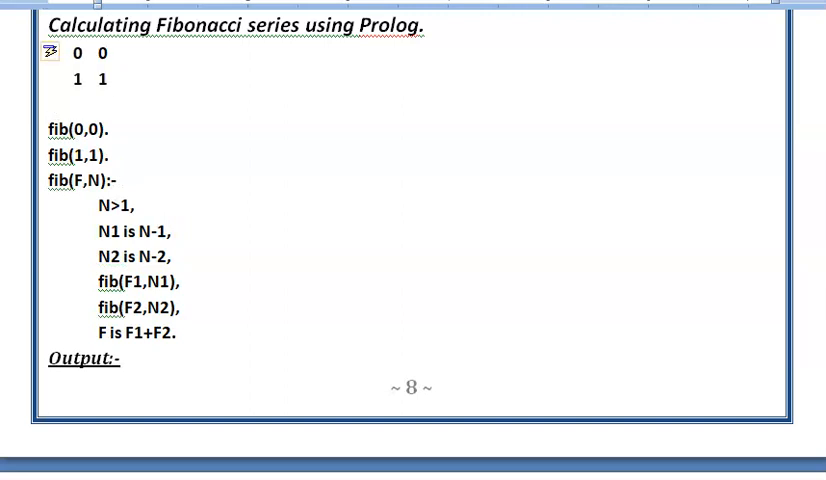
{"action": "type", "text": "2"}
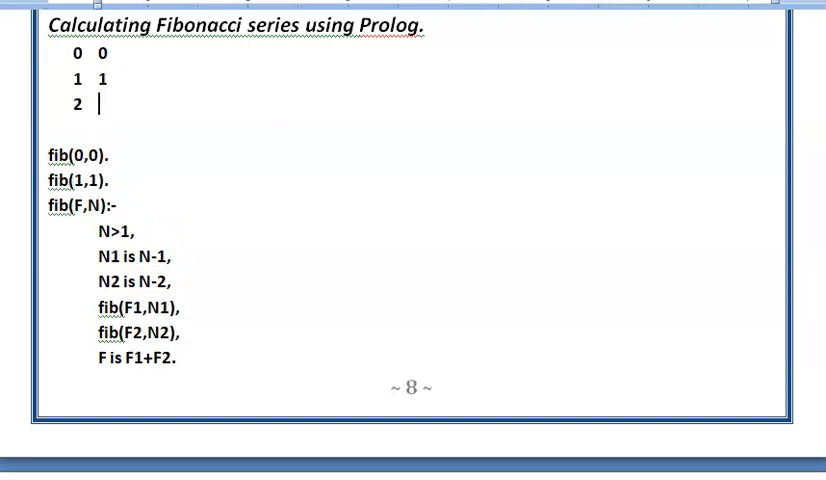
{"action": "type", "text": "1"}
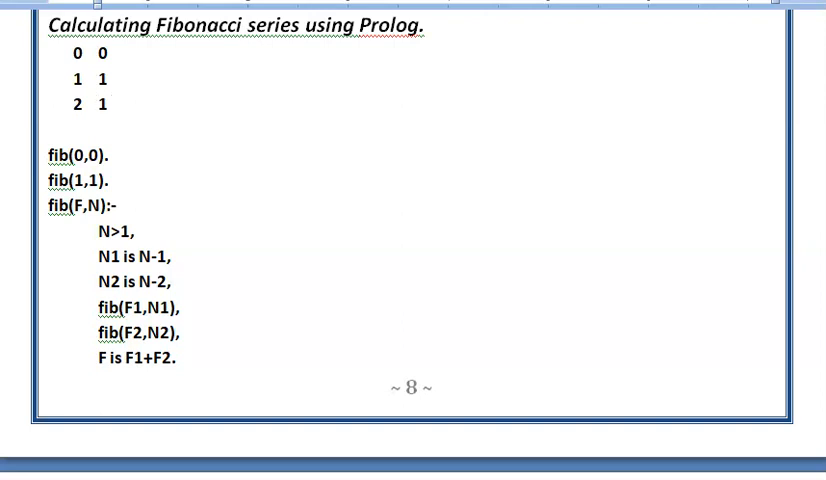
{"action": "mouse_move", "coordinate": [149, 78]}
{"action": "type", "text": "3"}
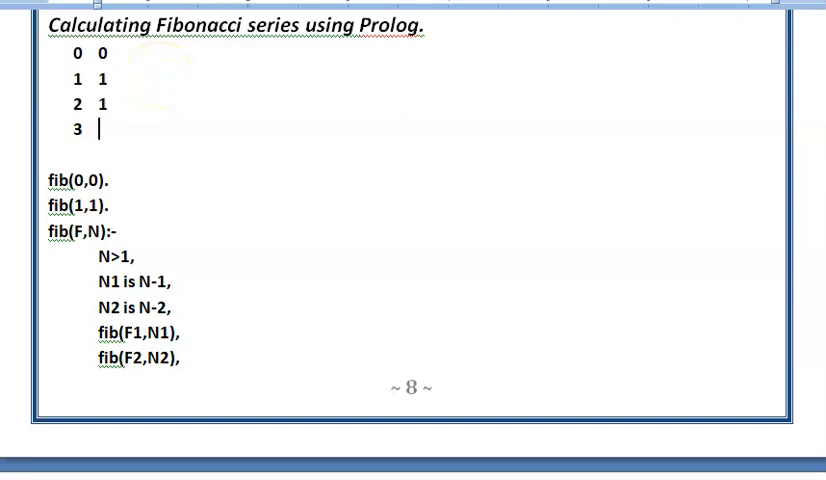
{"action": "type", "text": "2"}
{"action": "type", "text": "4"}
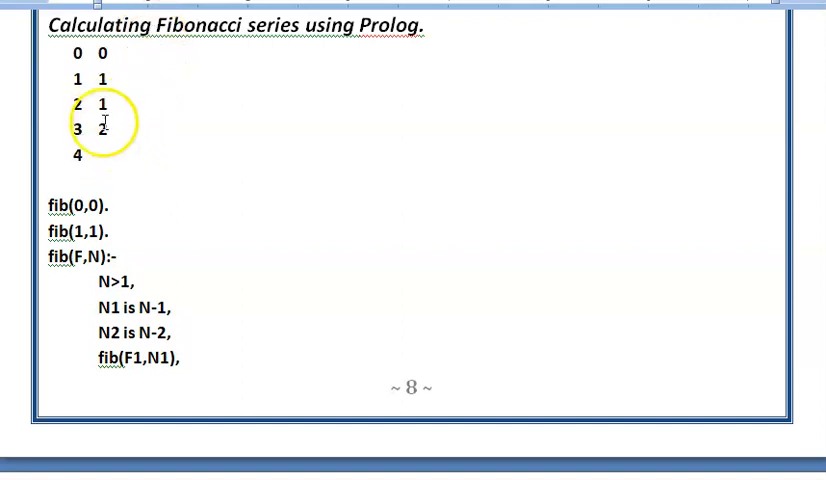
{"action": "type", "text": "3"}
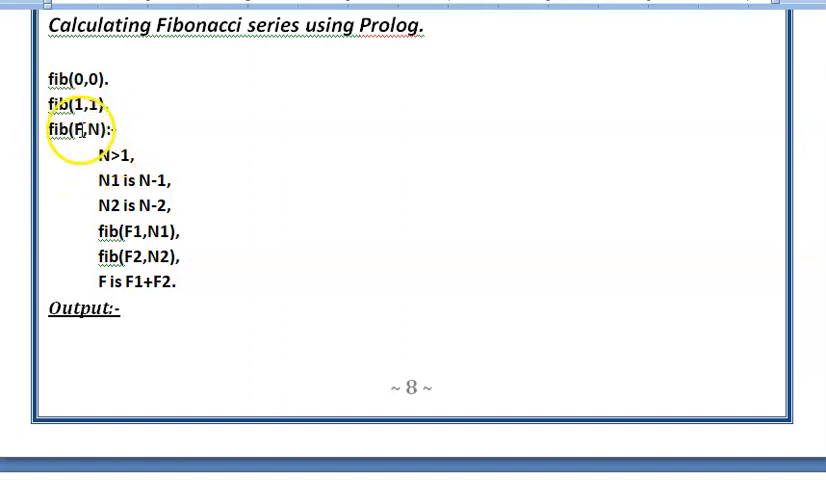
Type '-' while clearing the temporary value rows above the fib clauses
{"action": "type", "text": "-"}
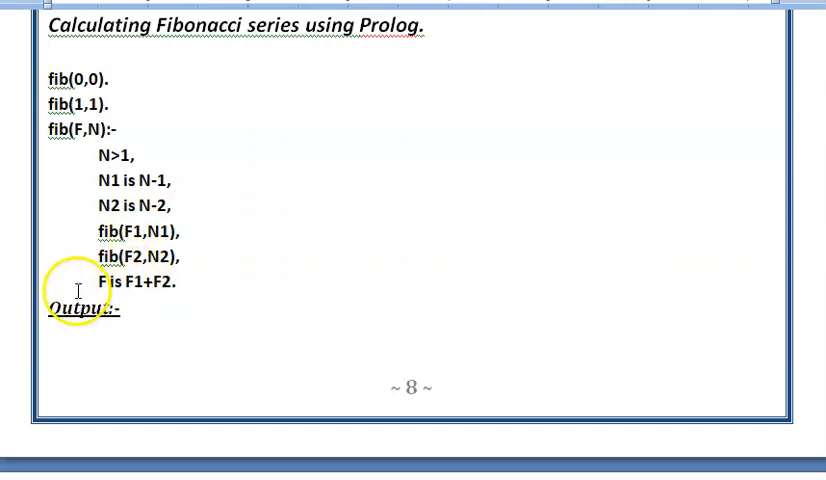
{"action": "mouse_move", "coordinate": [142, 102]}
{"action": "type", "text": "   2"}
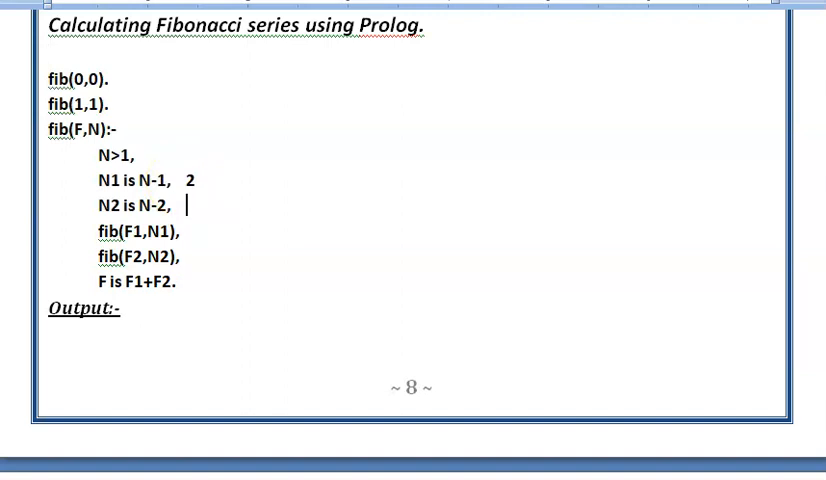
Type the example value 1 after 'N2 is N-2,', then Backspace toward the Output heading
{"action": "type", "text": "1"}
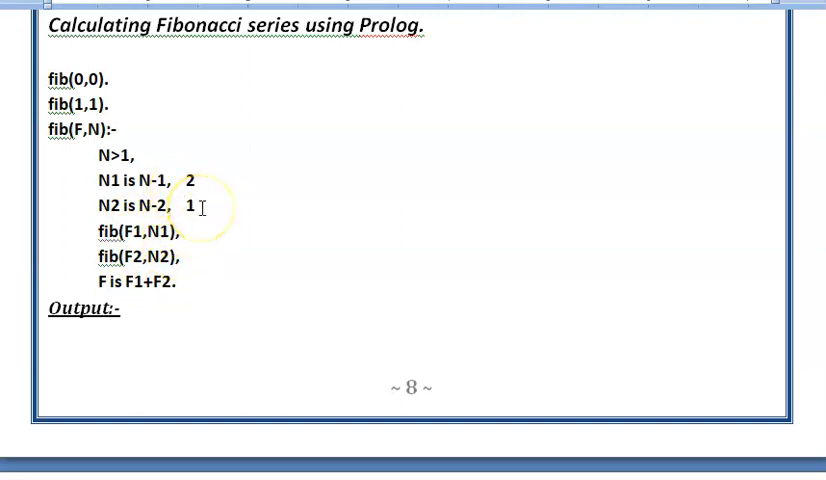
{"action": "key", "text": "Backspace"}
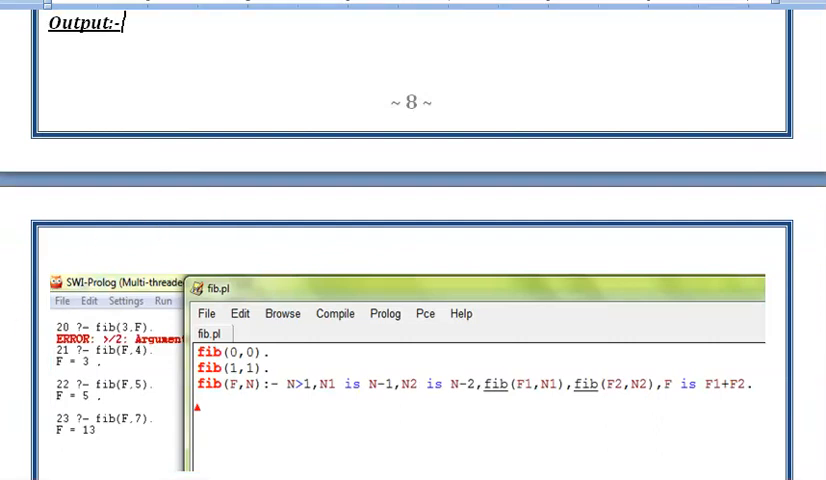
{"action": "mouse_move", "coordinate": [115, 370]}
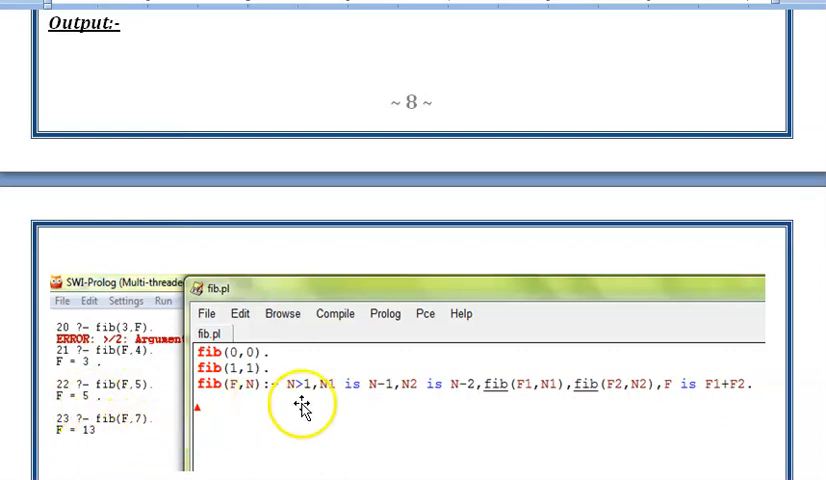
{"action": "mouse_move", "coordinate": [497, 388]}
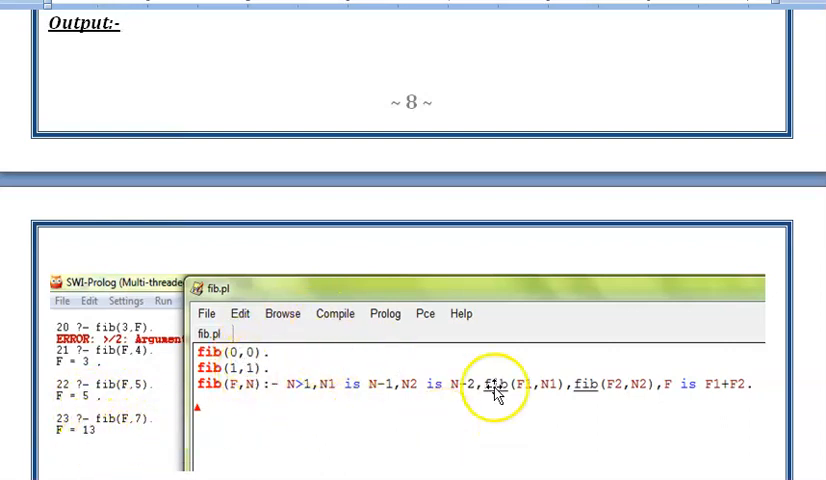
{"action": "mouse_move", "coordinate": [350, 425]}
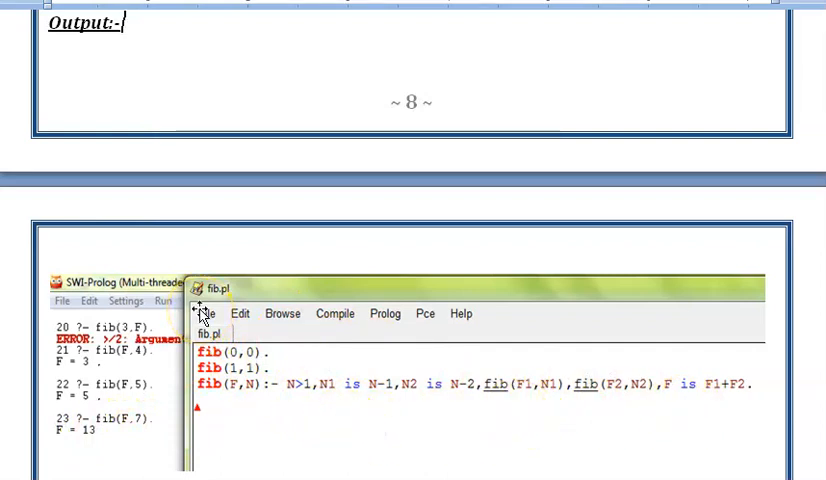
{"action": "mouse_move", "coordinate": [120, 105]}
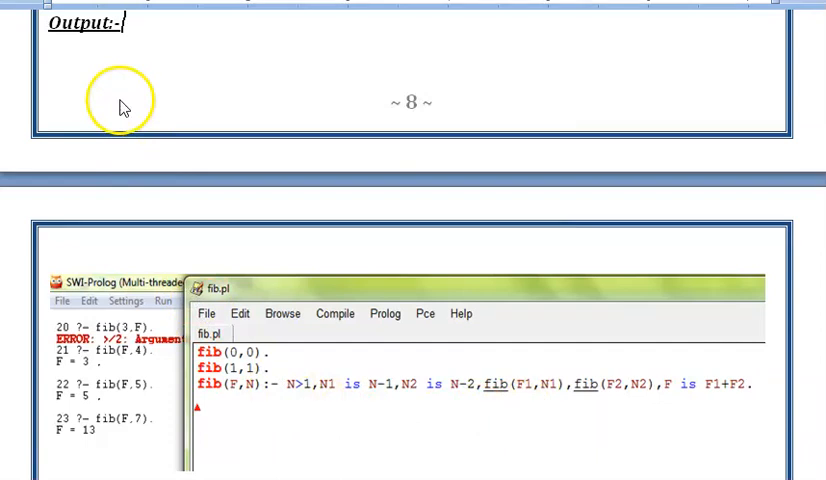